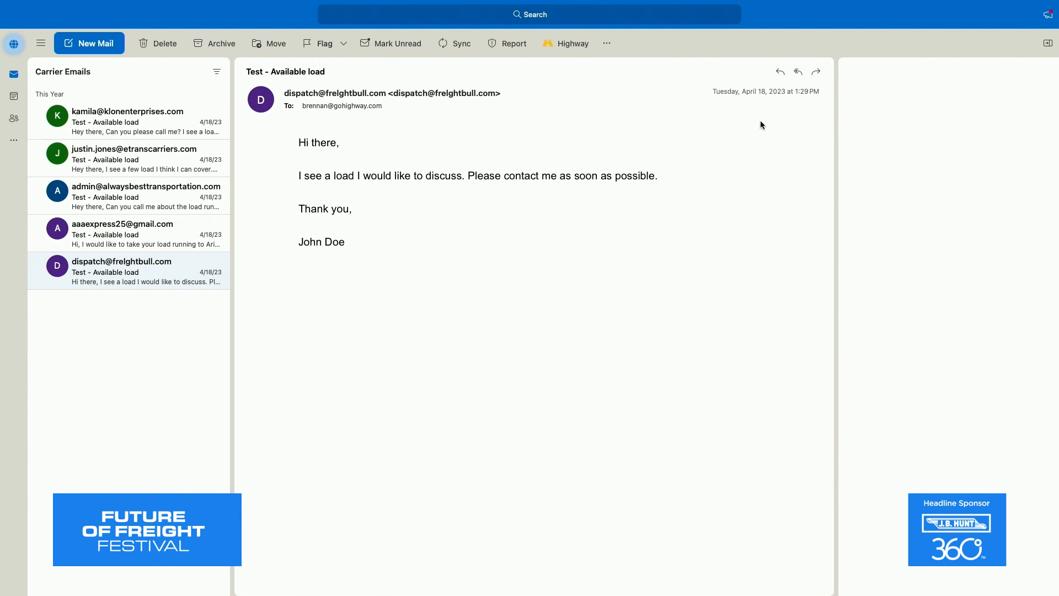
{"action": "mouse_move", "coordinate": [572, 43]}
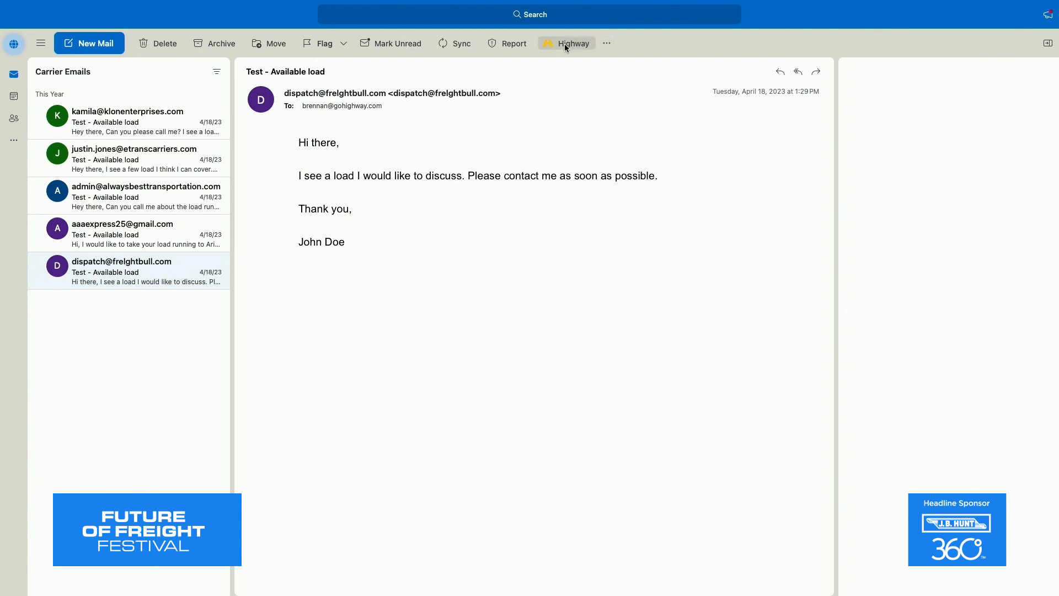
Show Highway's fraud warning for the freightbull email, then view the Always Best Transportation verification
{"action": "left_click", "coordinate": [572, 43]}
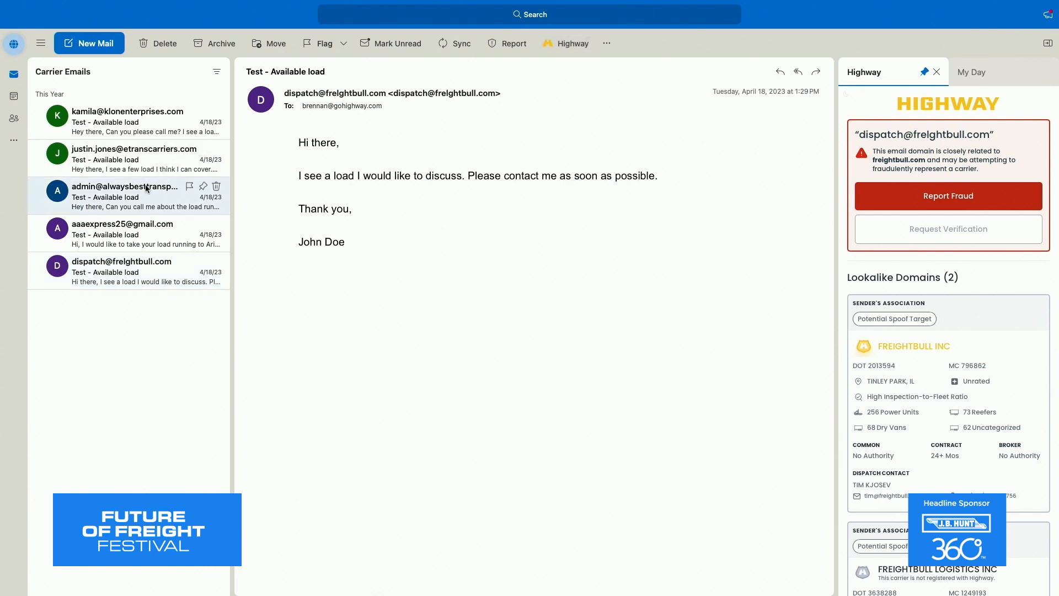
{"action": "left_click", "coordinate": [126, 196]}
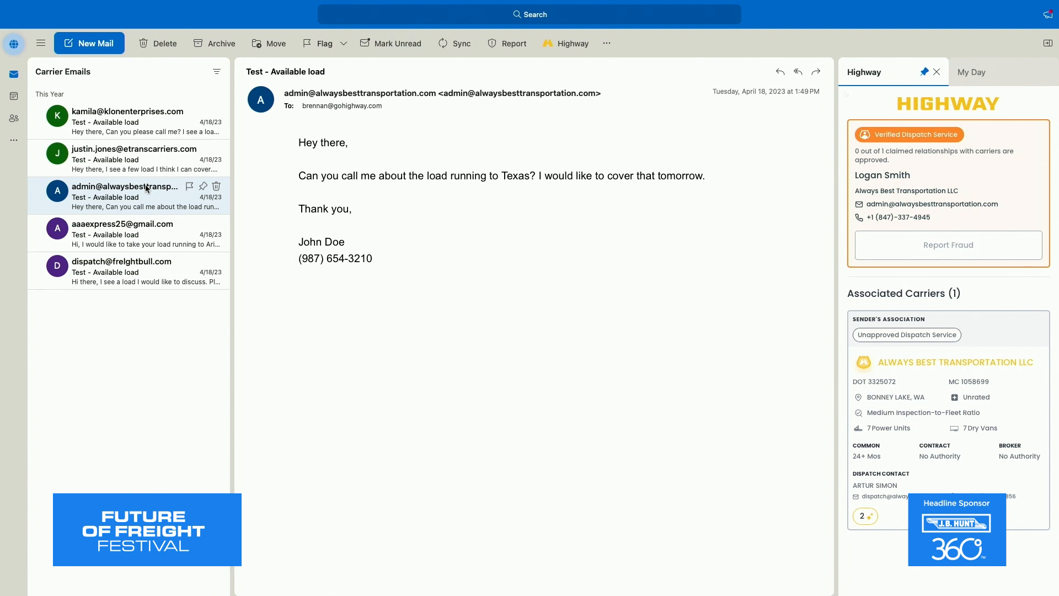